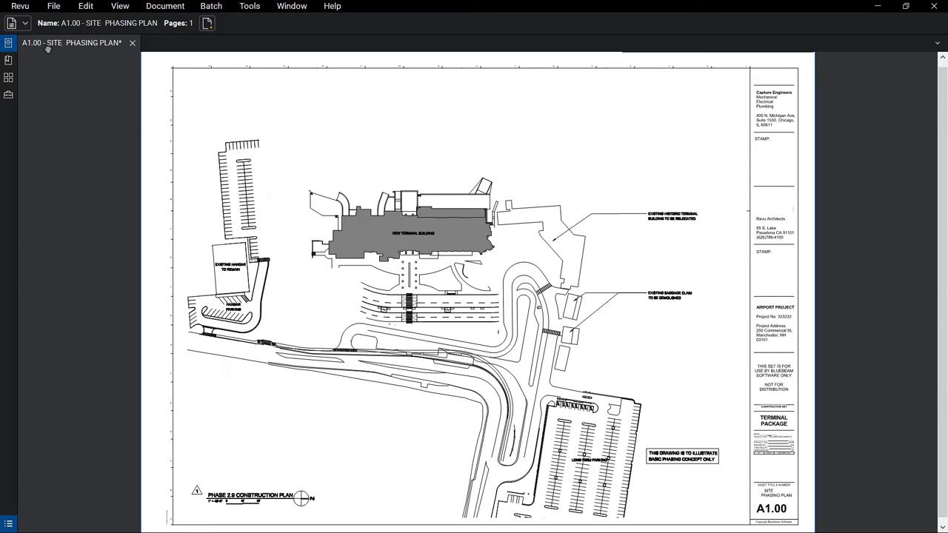
- Recolor the new terminal building's grey fill to white using Color Processing
left_click(85, 6)
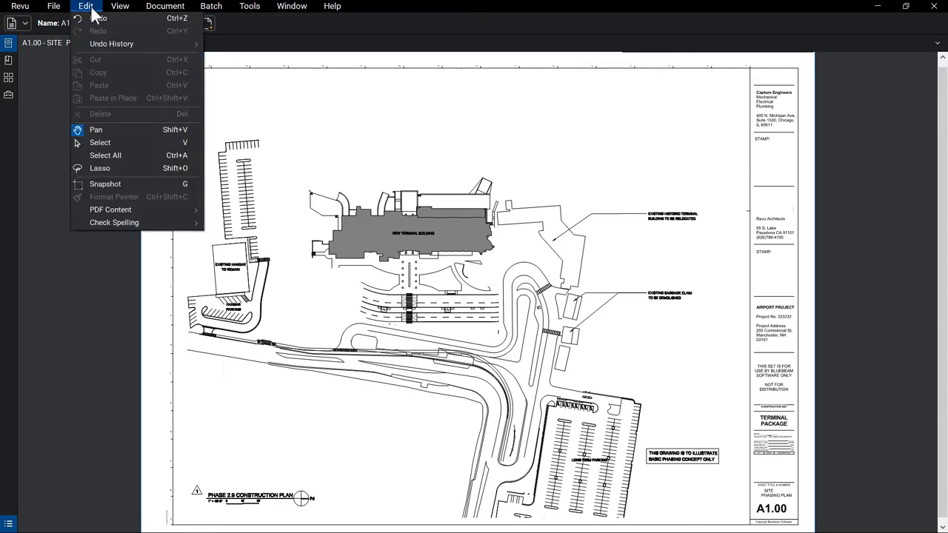
mouse_move(117, 211)
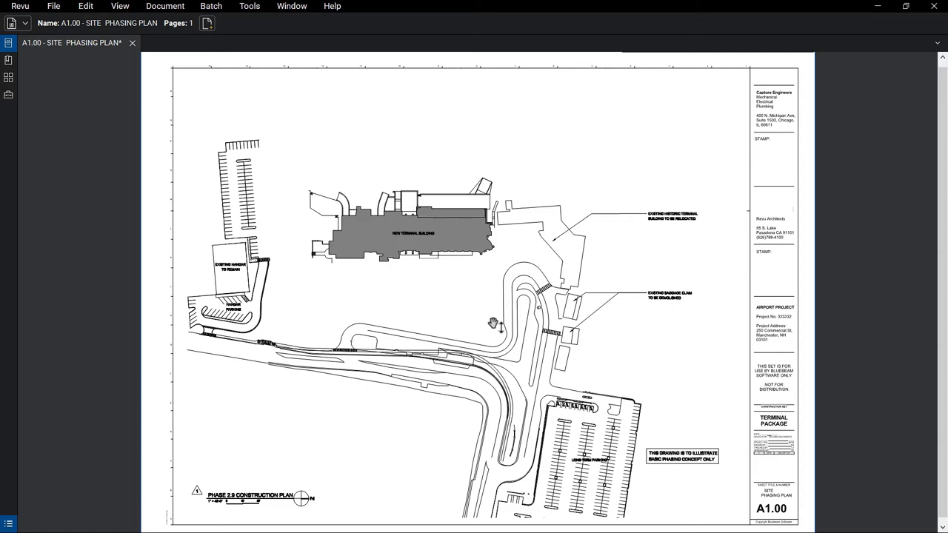
mouse_move(485, 321)
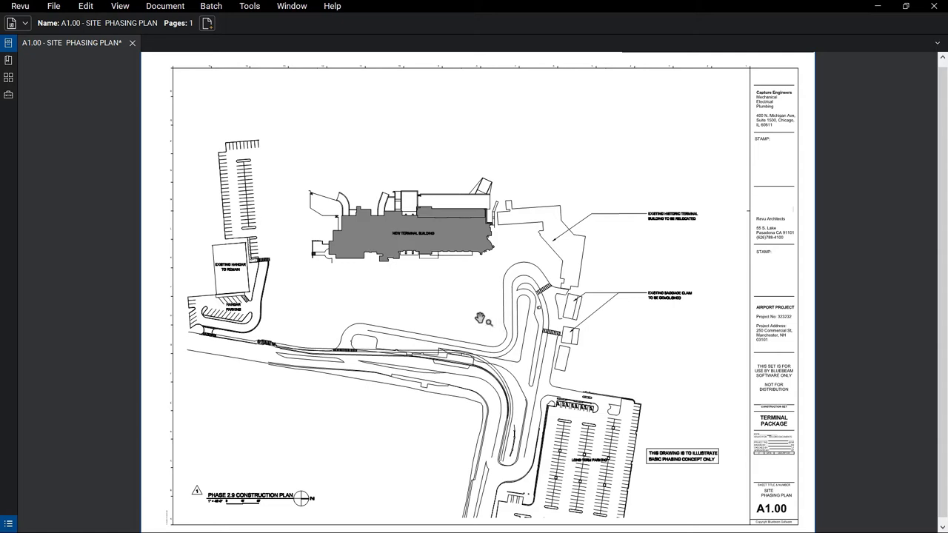
left_click(165, 6)
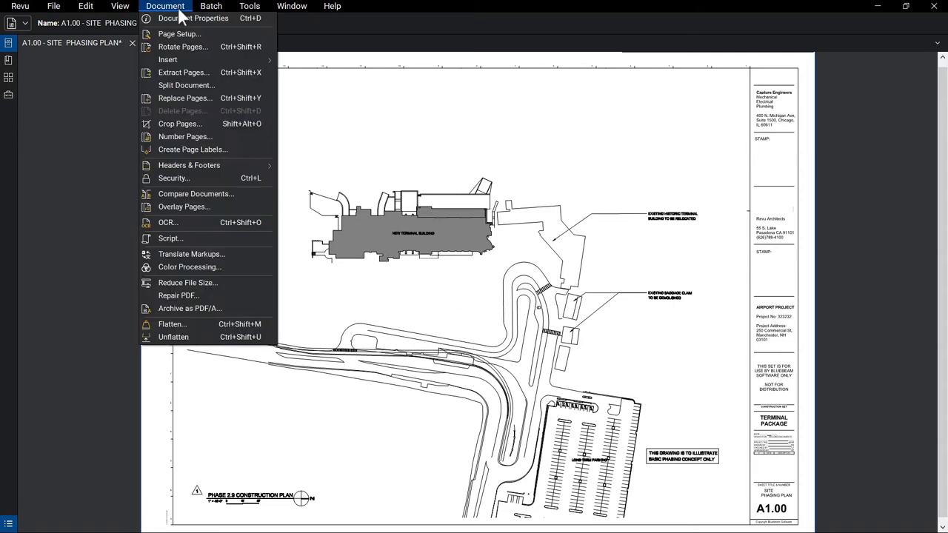
mouse_move(189, 266)
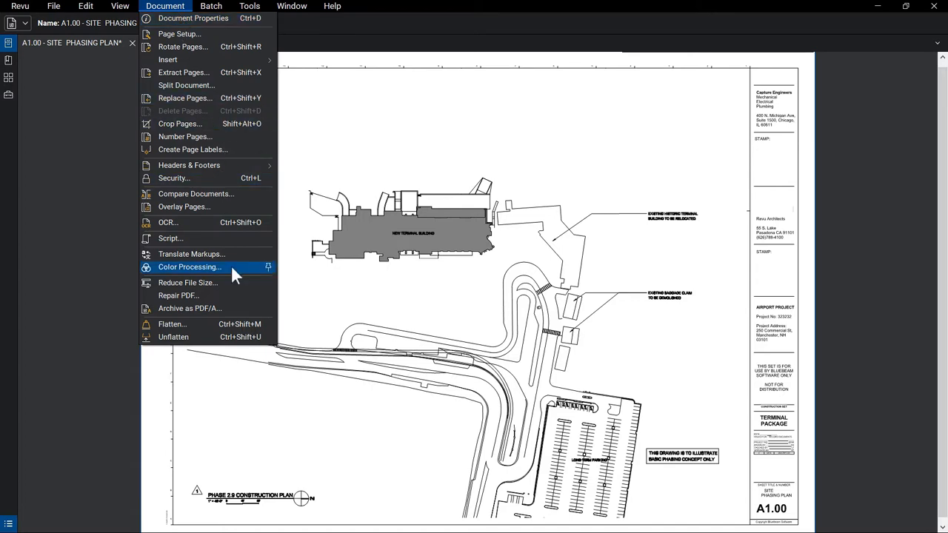
left_click(189, 267)
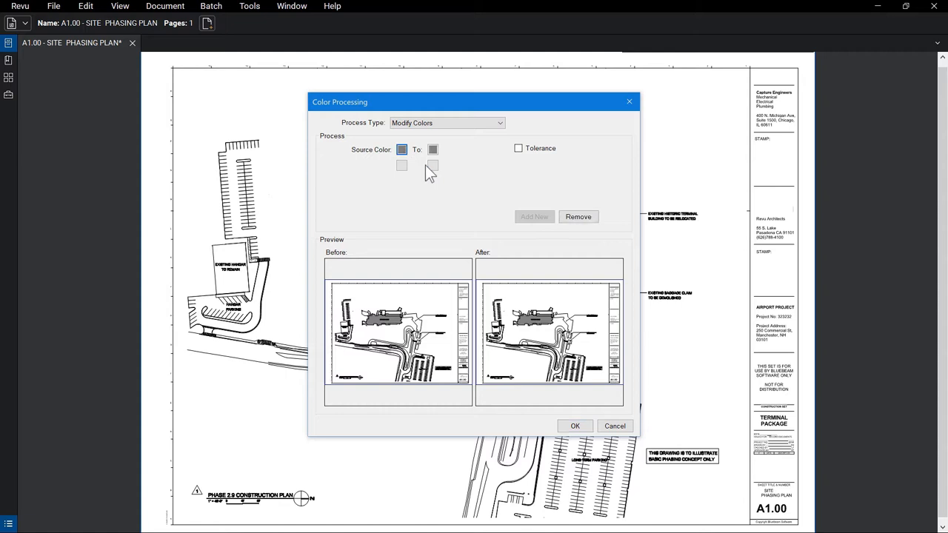
left_click(433, 150)
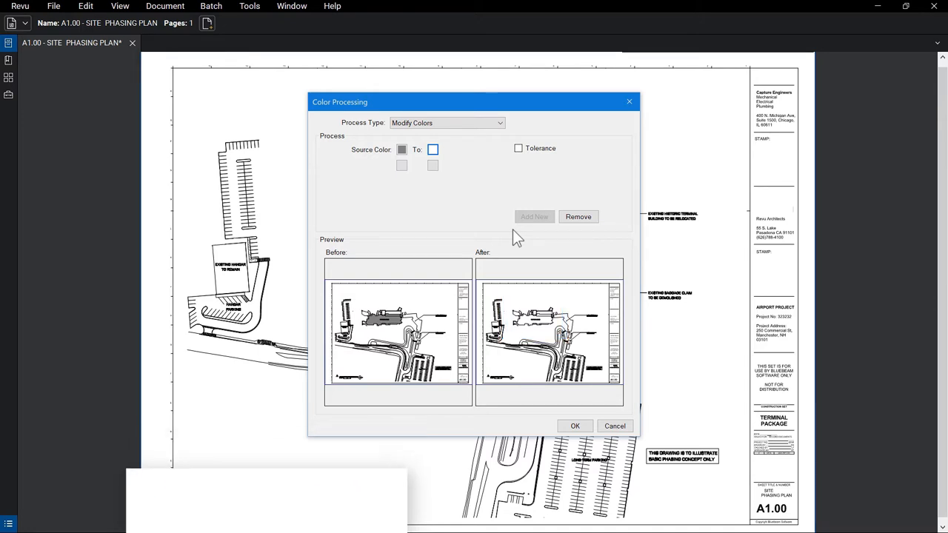
left_click(614, 426)
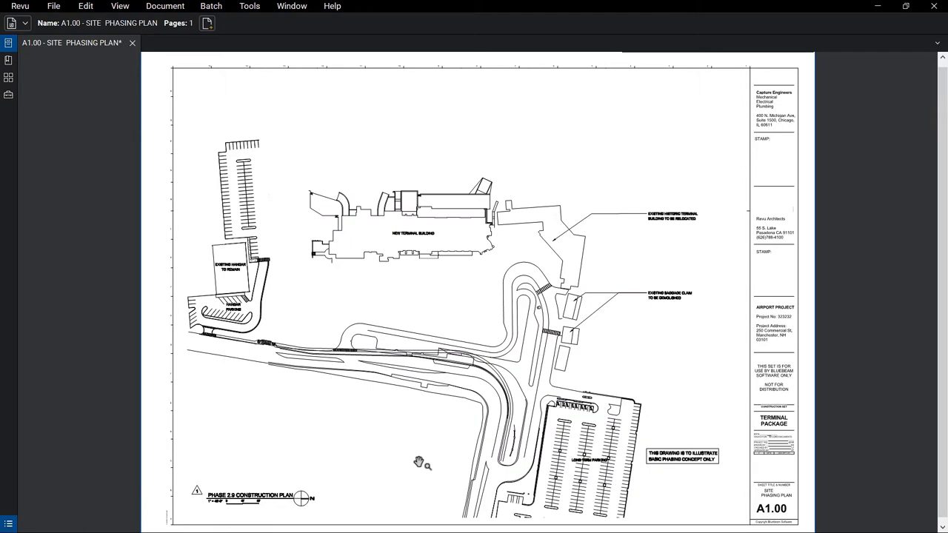
- Snapshot the upper-left parking lot and paste the copy beside the original
left_click(85, 6)
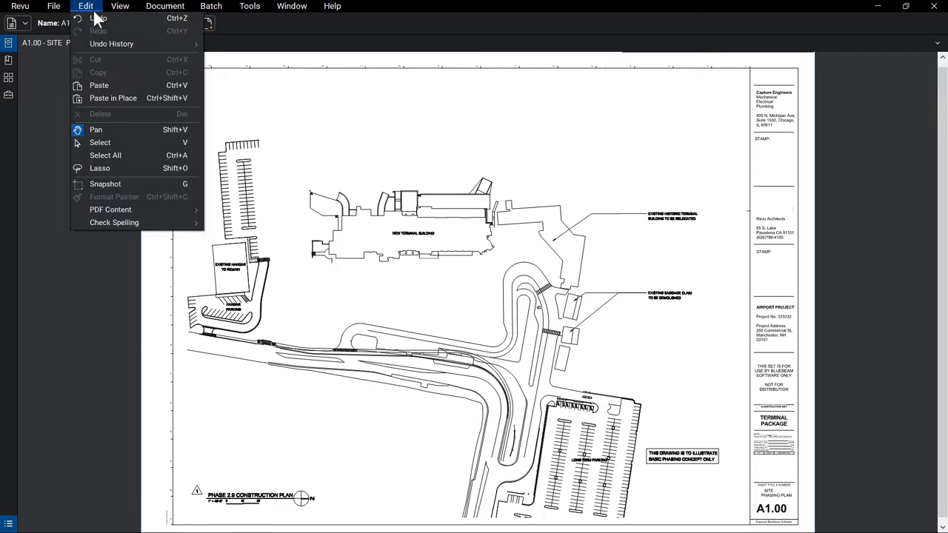
mouse_move(126, 184)
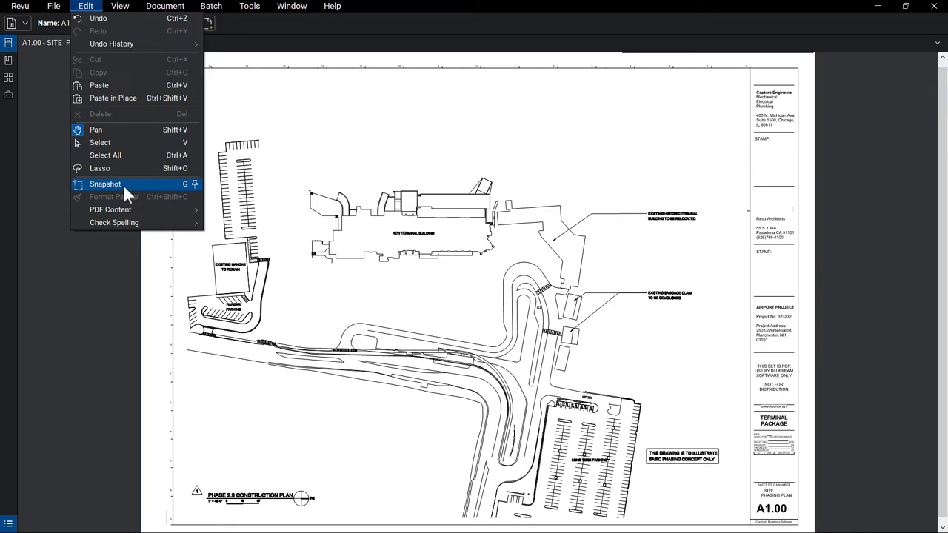
left_click(105, 184)
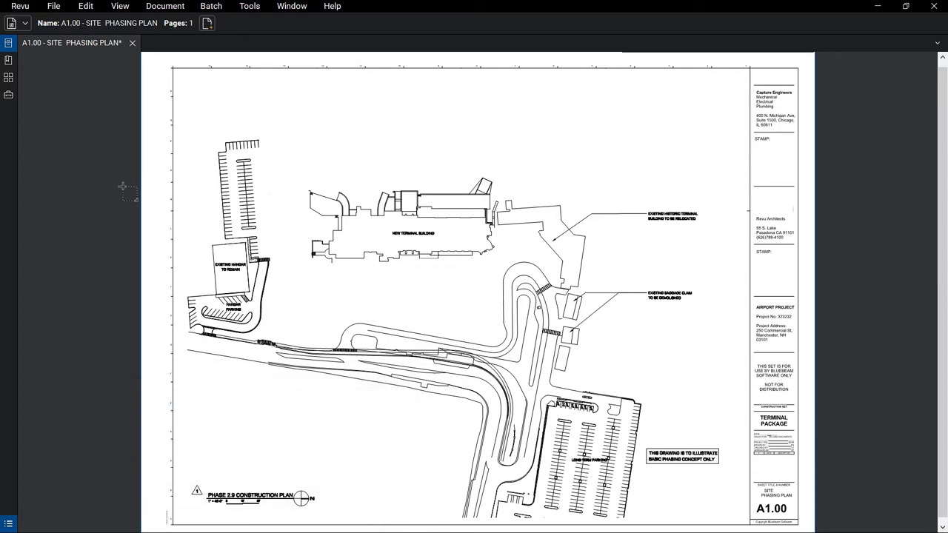
mouse_move(207, 141)
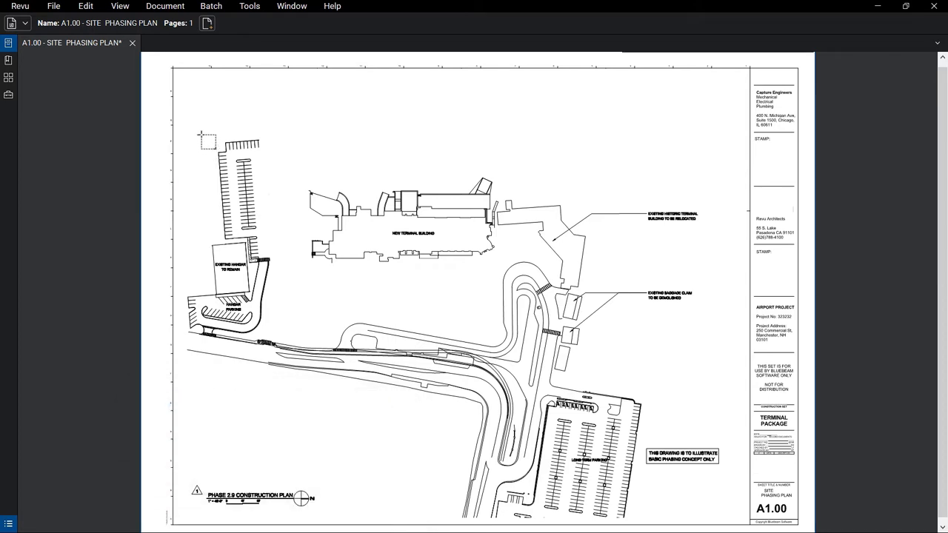
left_click_drag(209, 141, 288, 250)
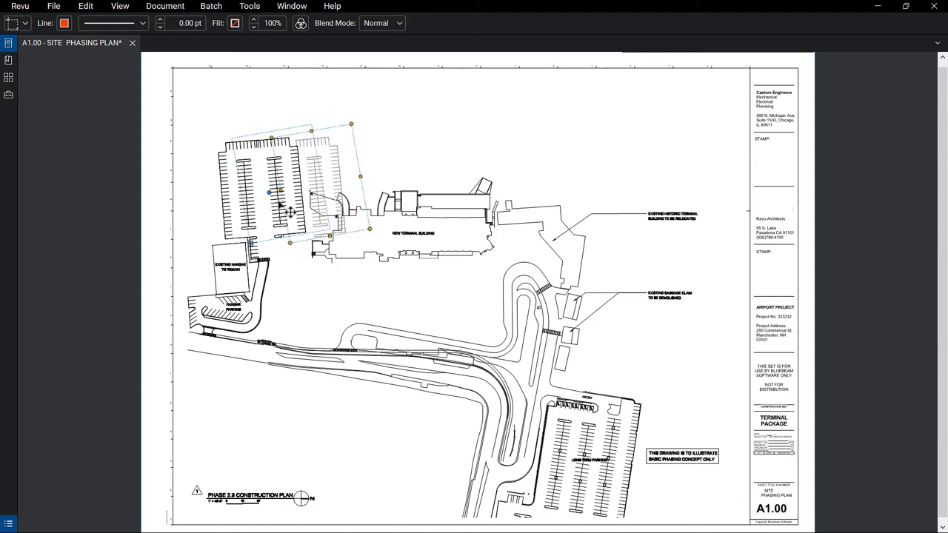
right_click(289, 204)
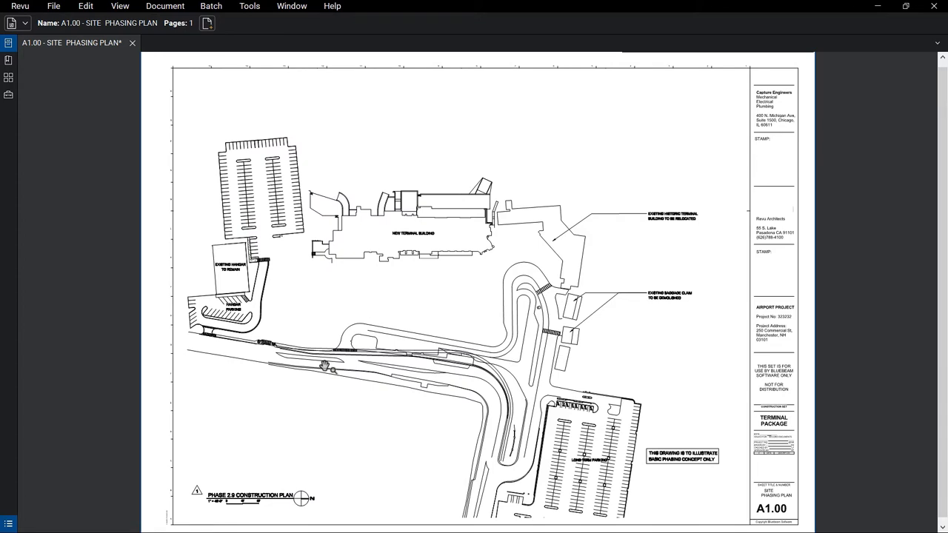
left_click(8, 95)
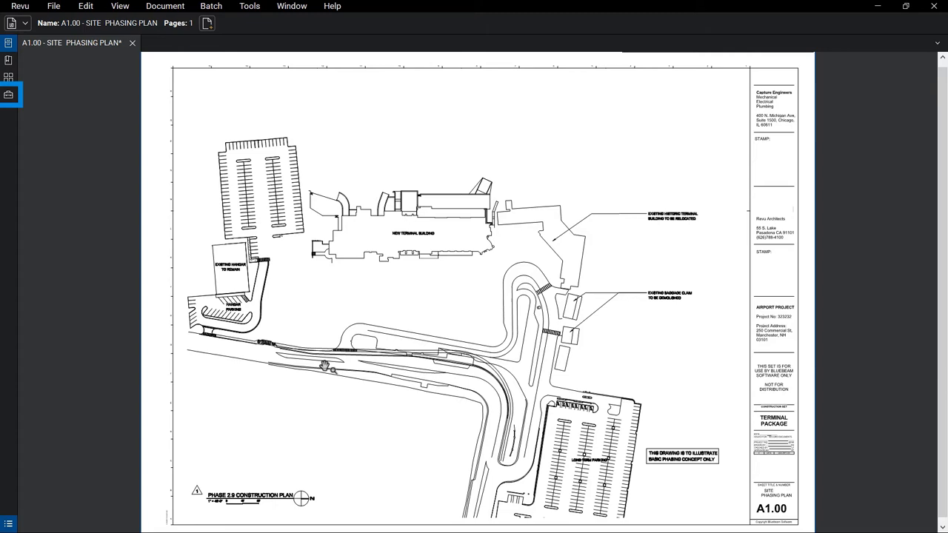
left_click(9, 94)
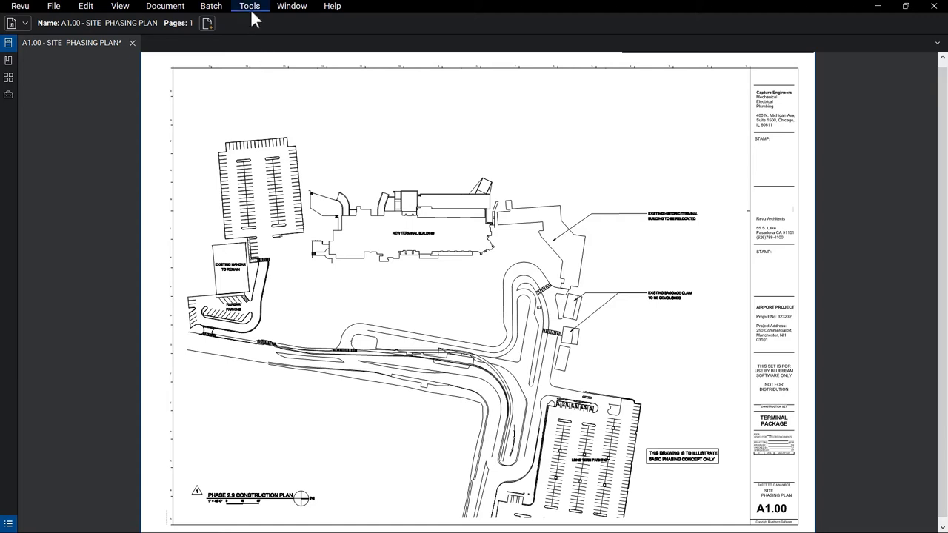
- Draw a blue Site Fence polyline around the parking lot and add it to Logistics
left_click(250, 6)
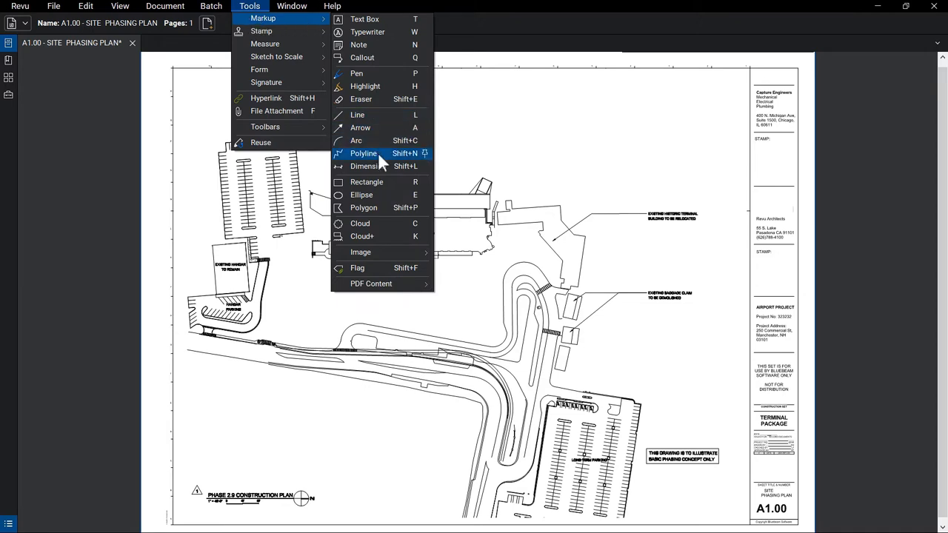
left_click(364, 153)
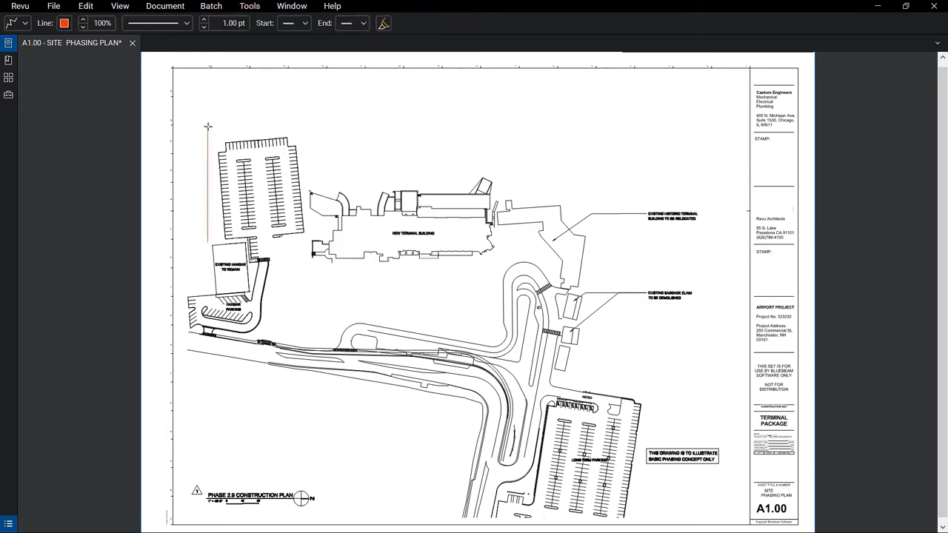
left_click_drag(208, 124, 310, 243)
type("Site Fence")
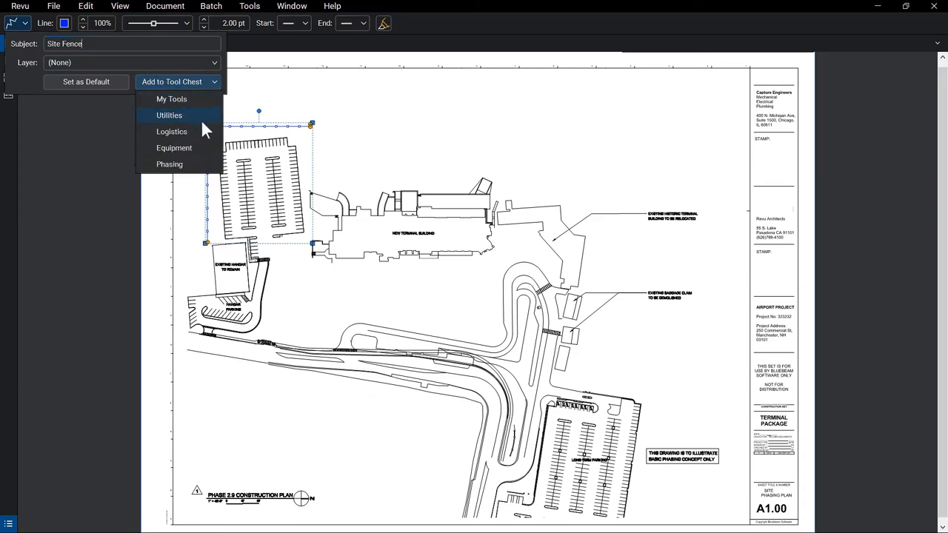
left_click(172, 99)
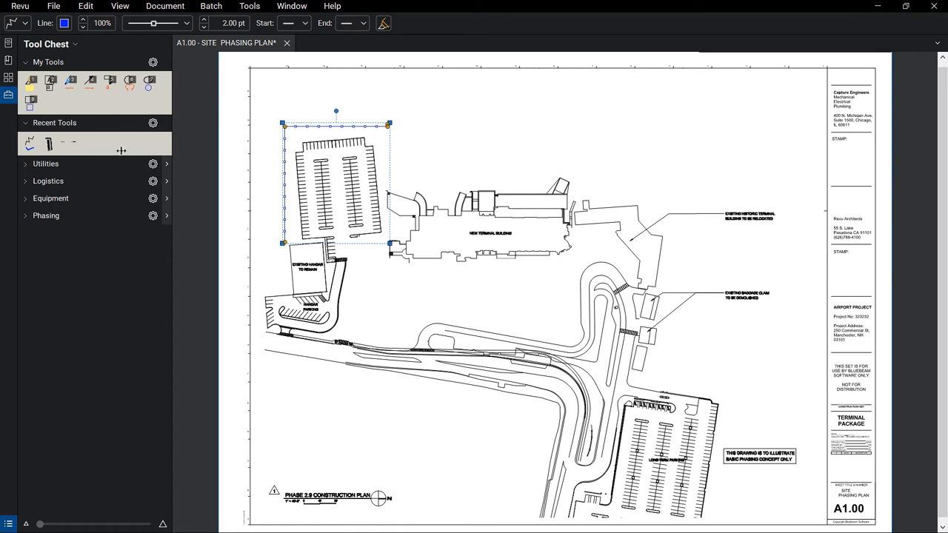
- Place the Logistics Gate with its Construction Access callout at the fence's top end
left_click(48, 180)
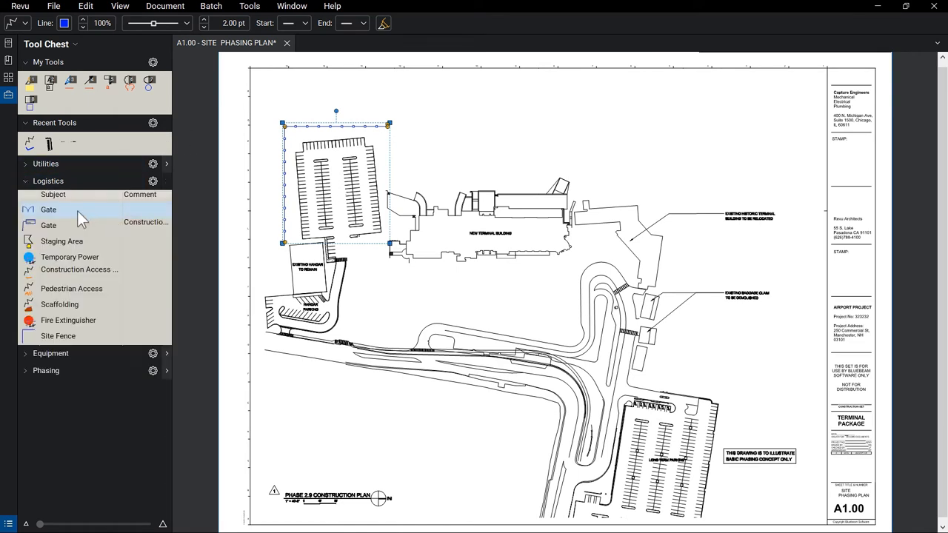
left_click(48, 209)
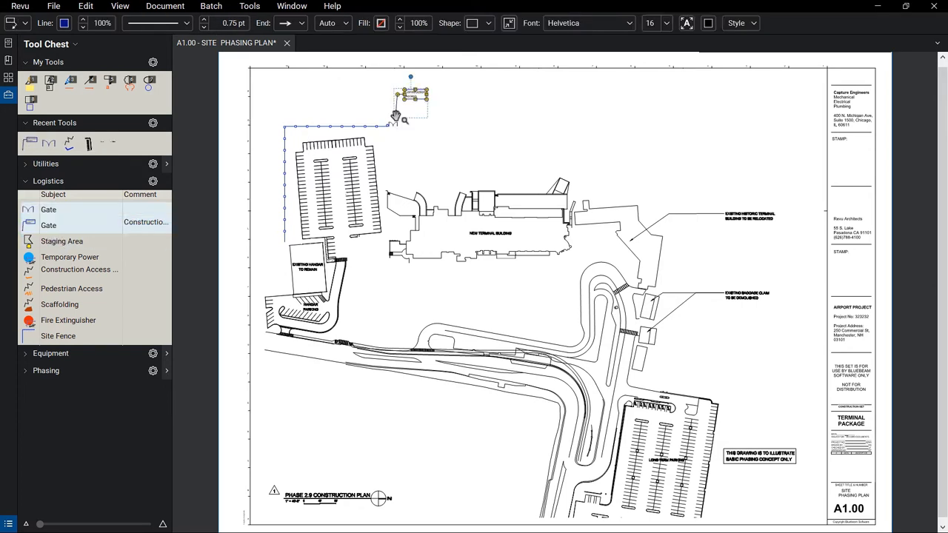
left_click(153, 181)
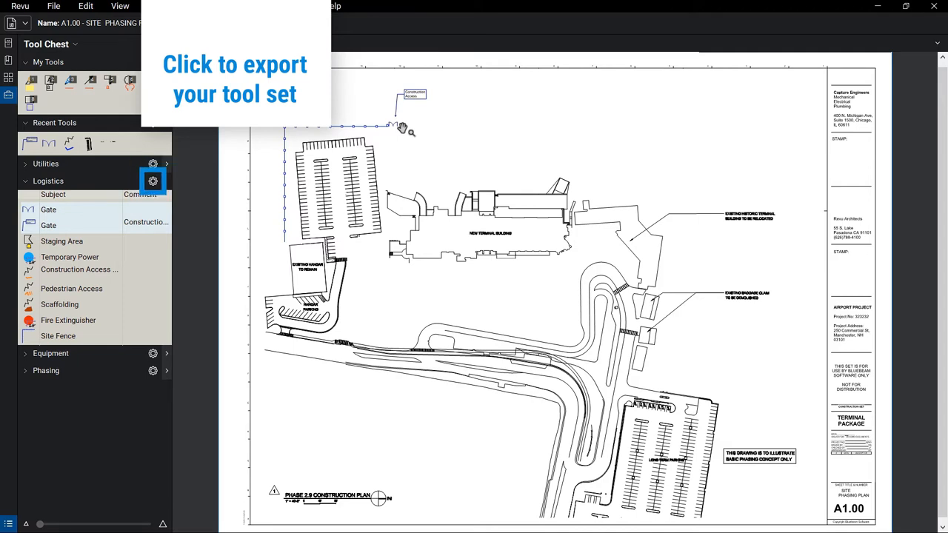
mouse_move(154, 181)
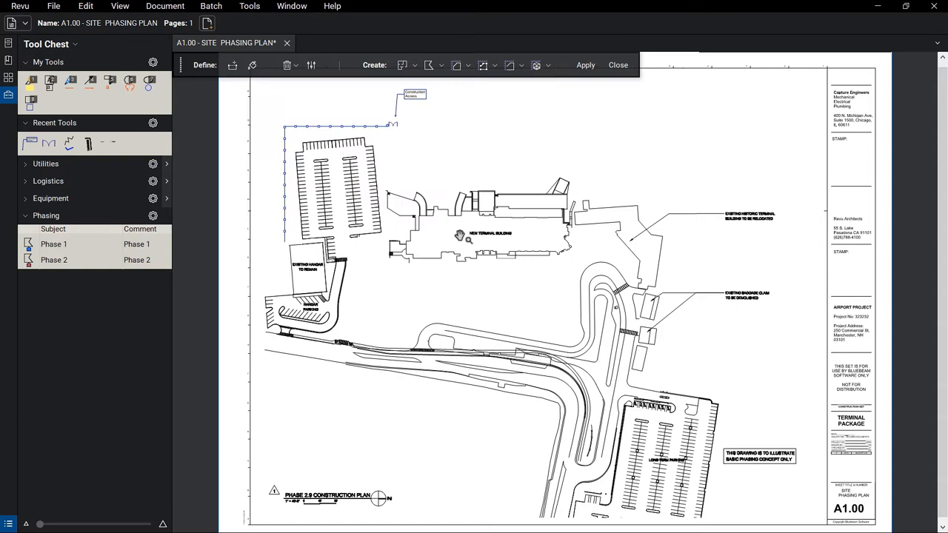
- Dynamic Fill the new terminal with the Phase 1 style and the historic terminal with Phase 2
left_click(252, 65)
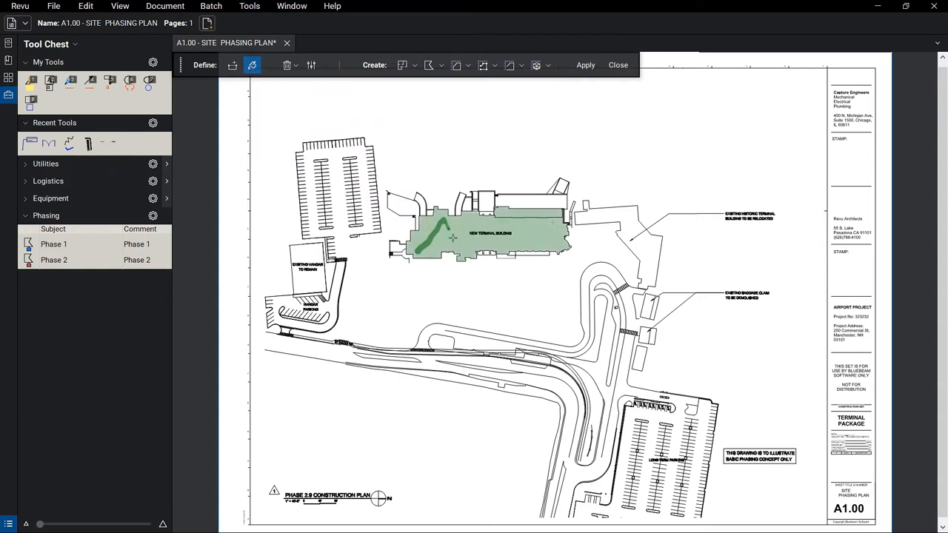
left_click(440, 65)
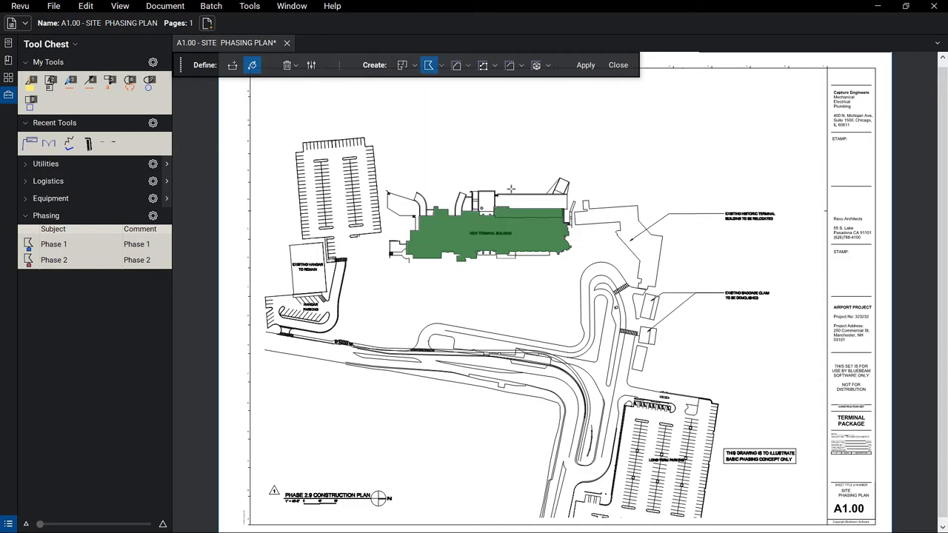
left_click(585, 64)
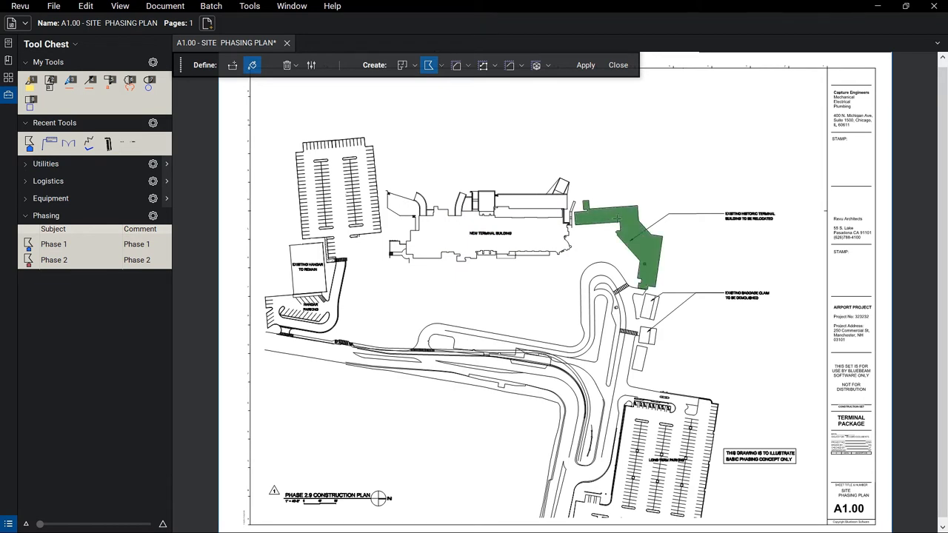
left_click(428, 65)
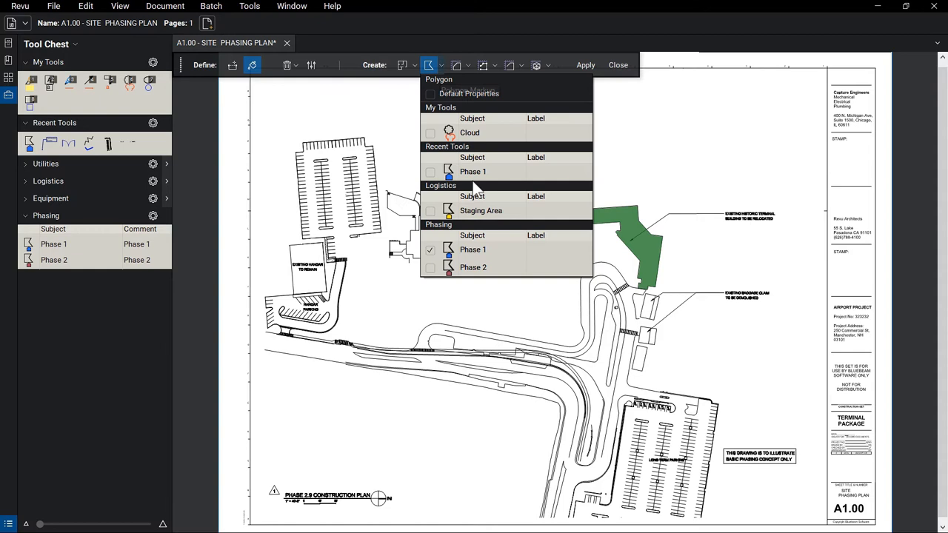
left_click(585, 65)
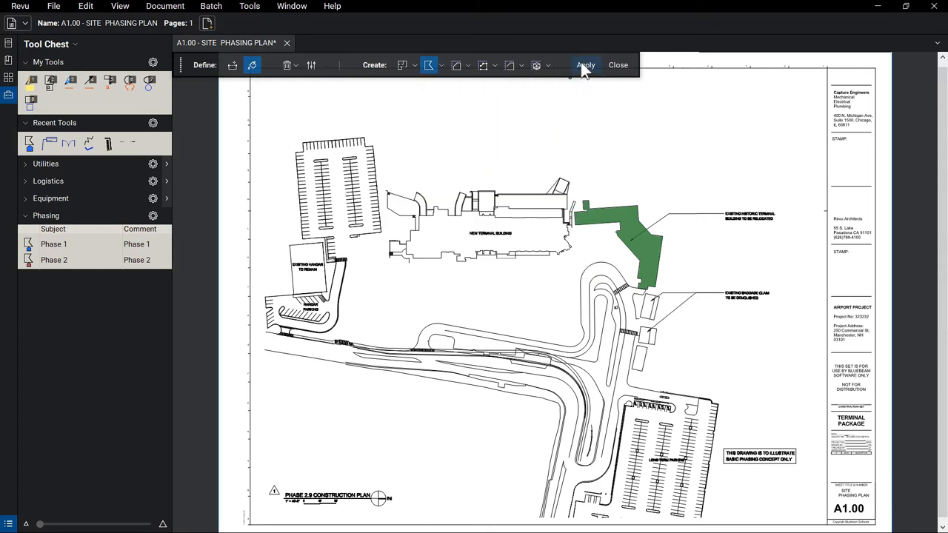
left_click(585, 64)
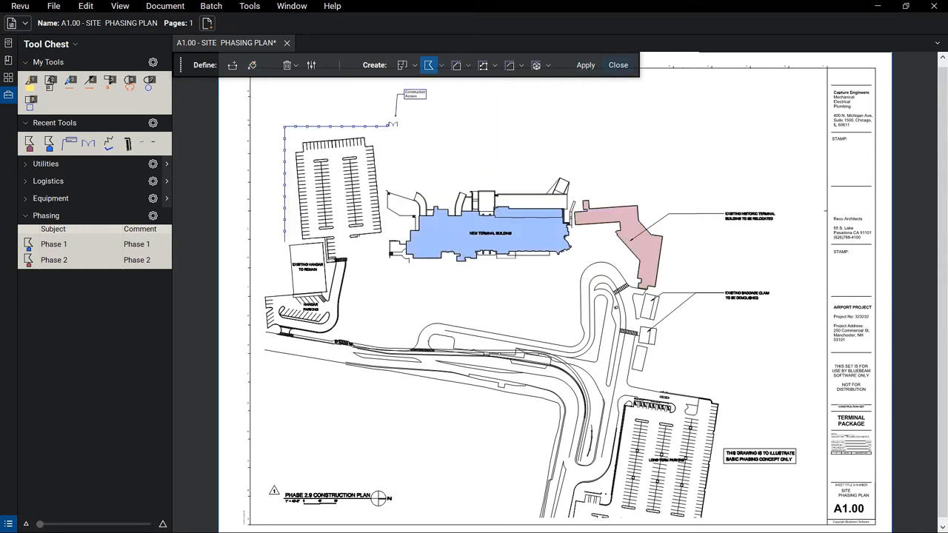
- Close Dynamic Fill and calibrate the scale bar's one inch to 40'-0"
left_click(618, 64)
type("40'-0\"")
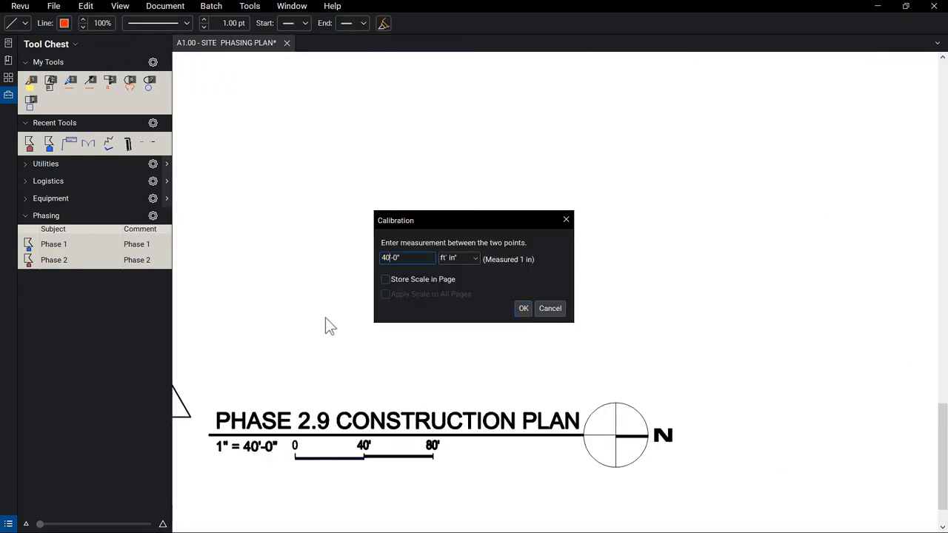
left_click(522, 308)
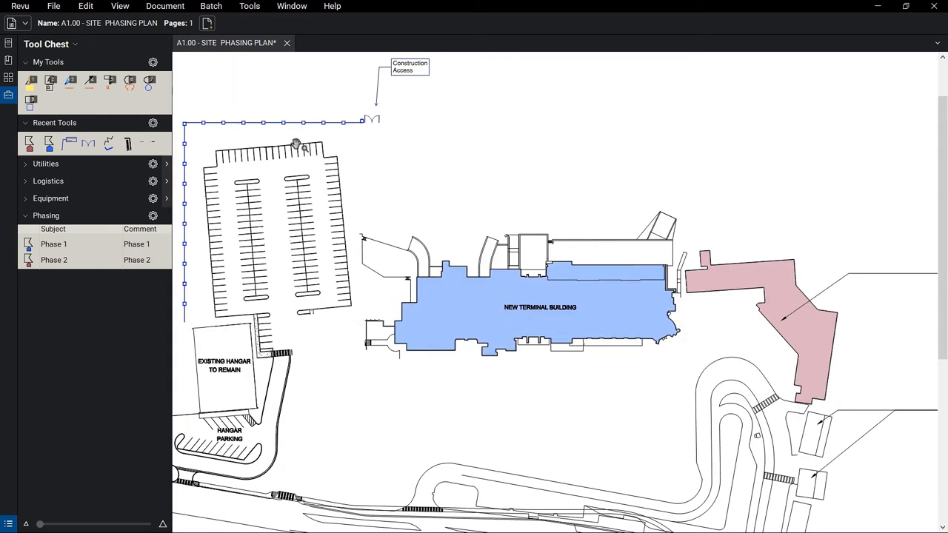
- Sketch a 100-foot-radius circle at the terminal's south edge, plus a small rectangle above
left_click(250, 6)
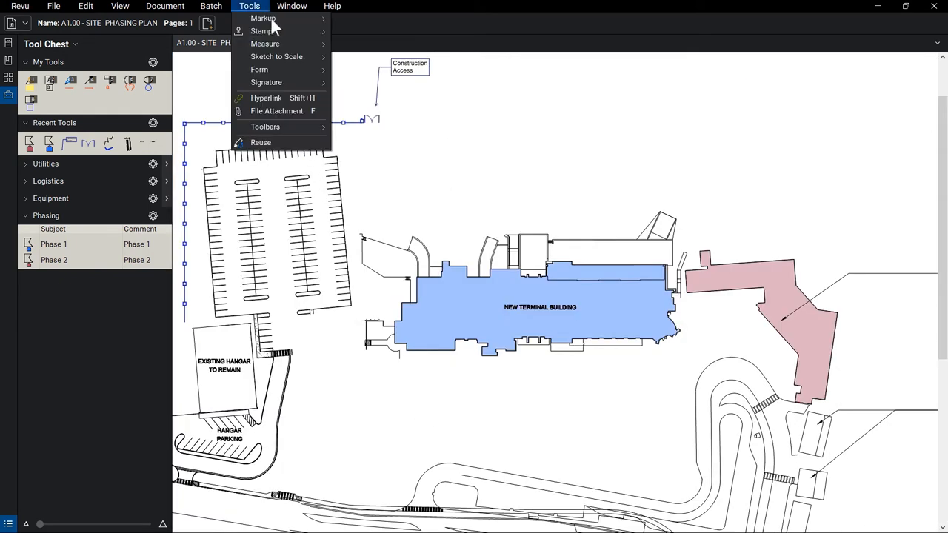
mouse_move(276, 56)
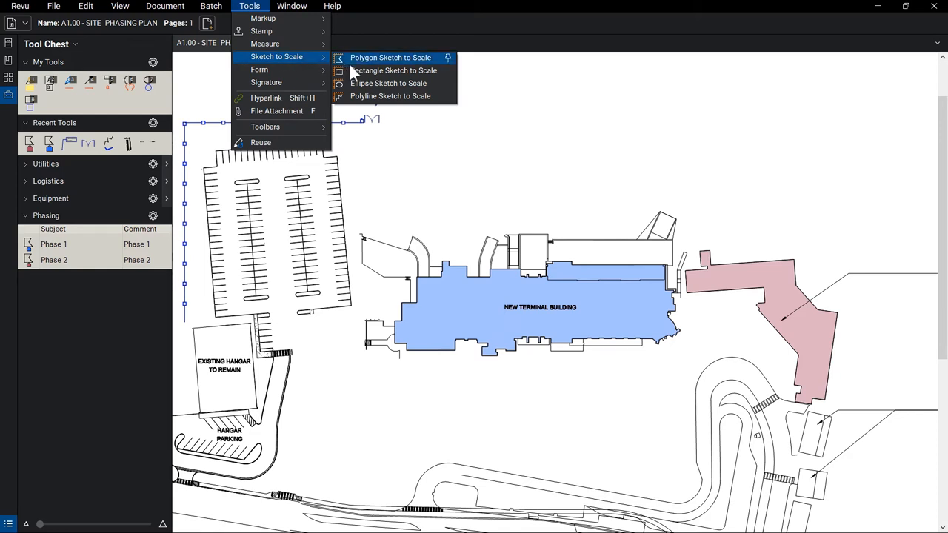
left_click(390, 57)
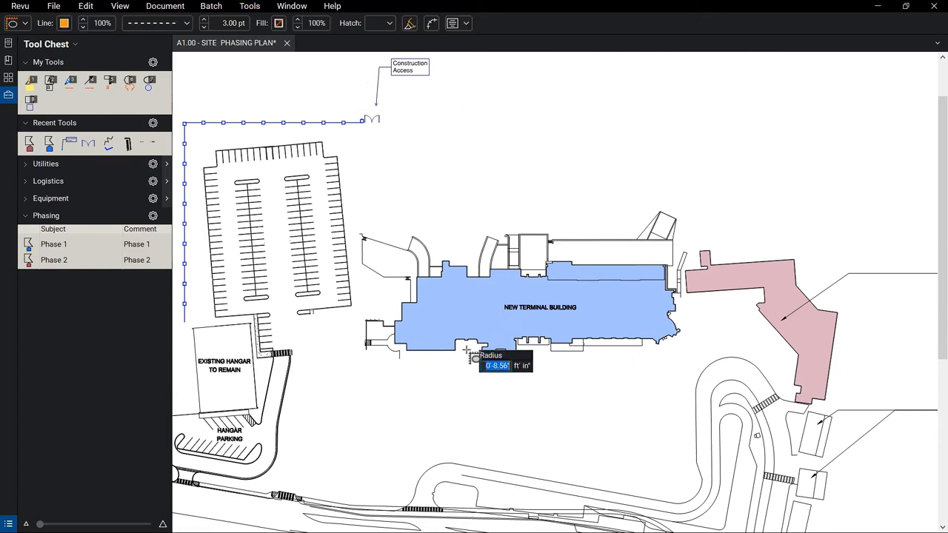
type("100")
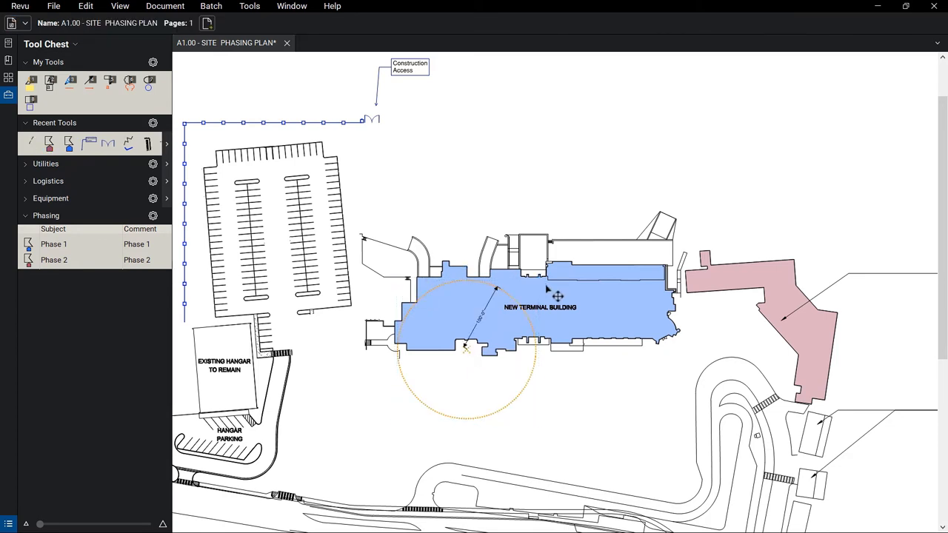
left_click(248, 6)
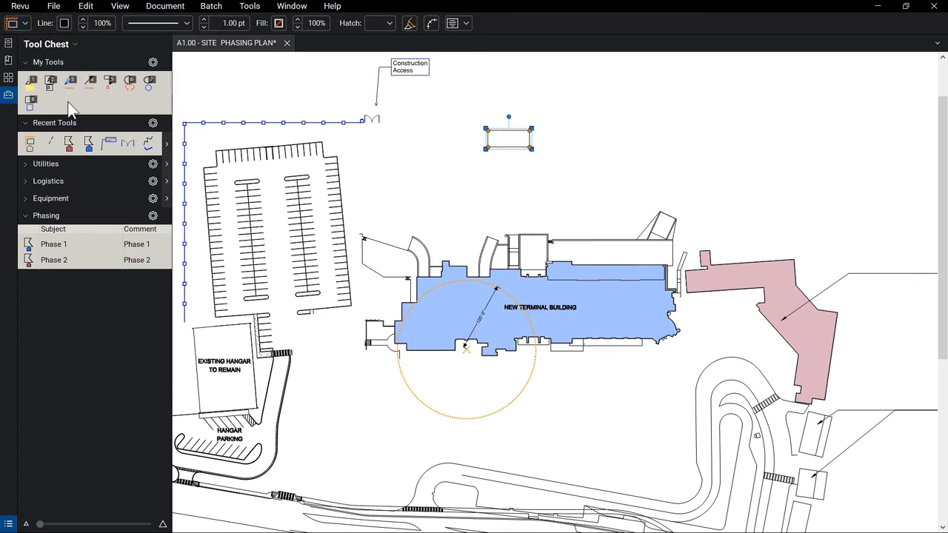
- Turn on Show Caption for the orange rectangle's measurement
left_click(457, 23)
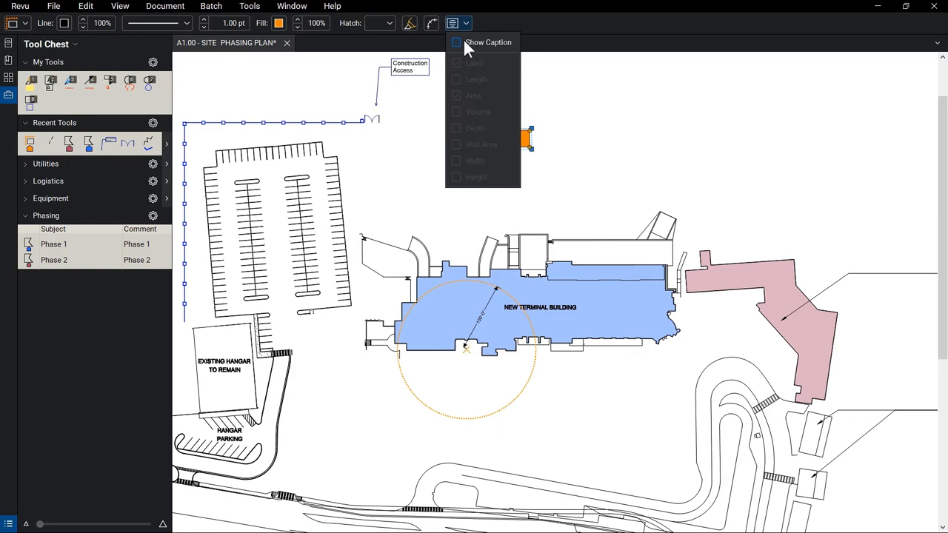
left_click(455, 42)
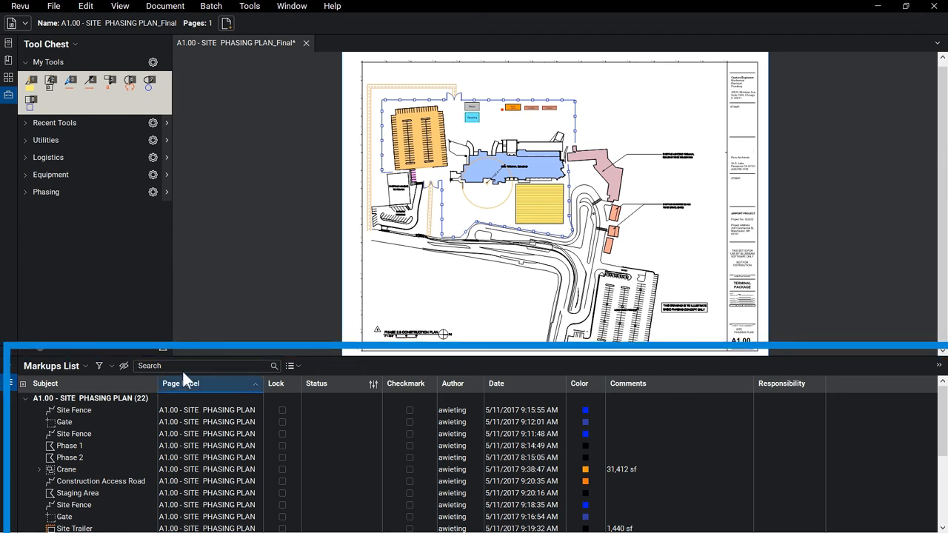
- Search the Markups List for 'Phase 3' and select Site Fence, Construction Parking and more
type("Phase 3")
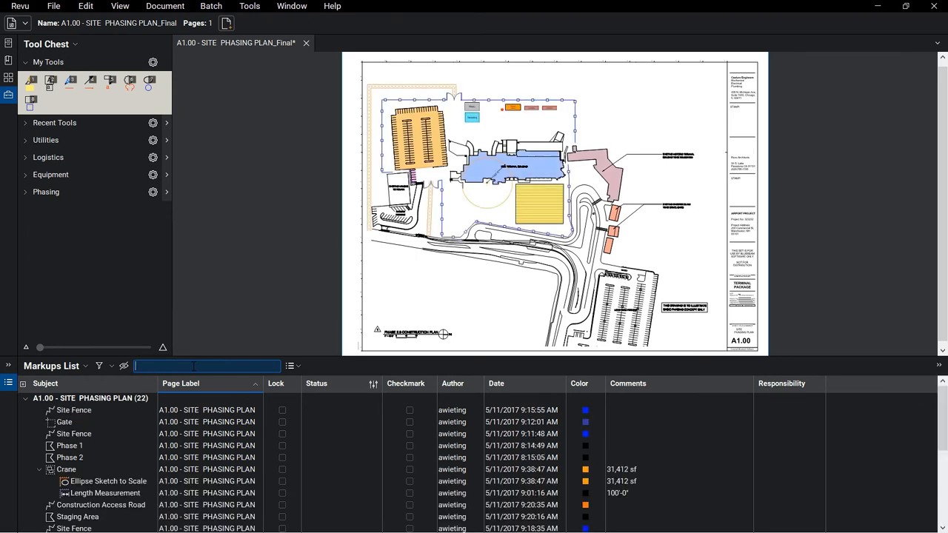
left_click(74, 409)
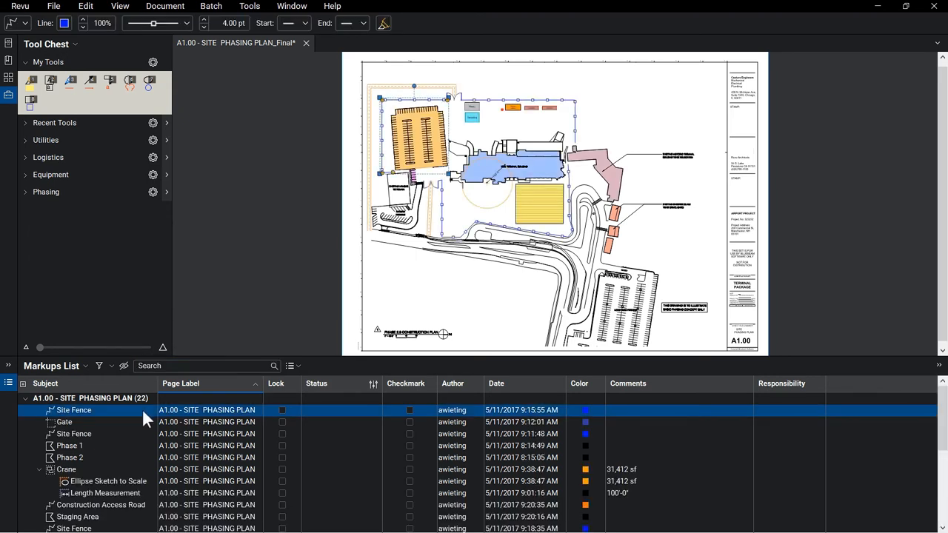
left_click(66, 468)
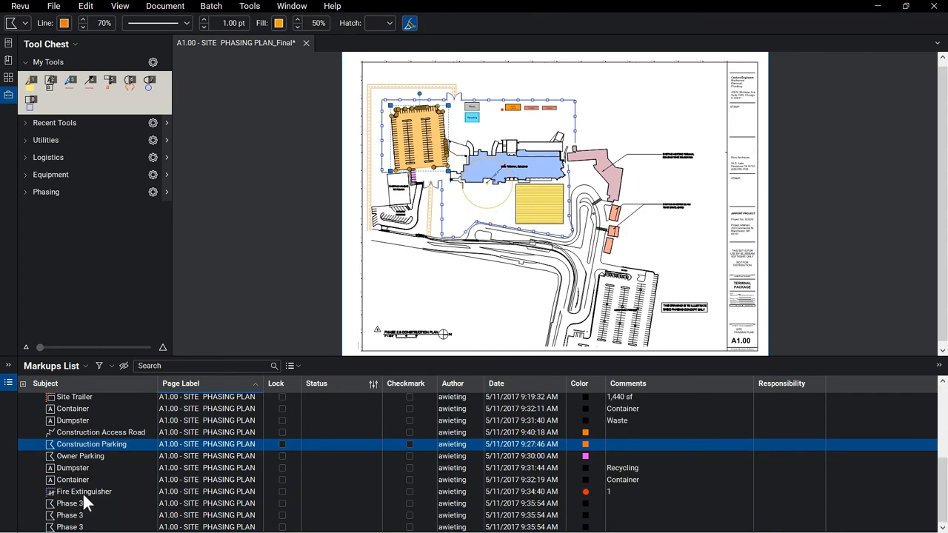
left_click(84, 491)
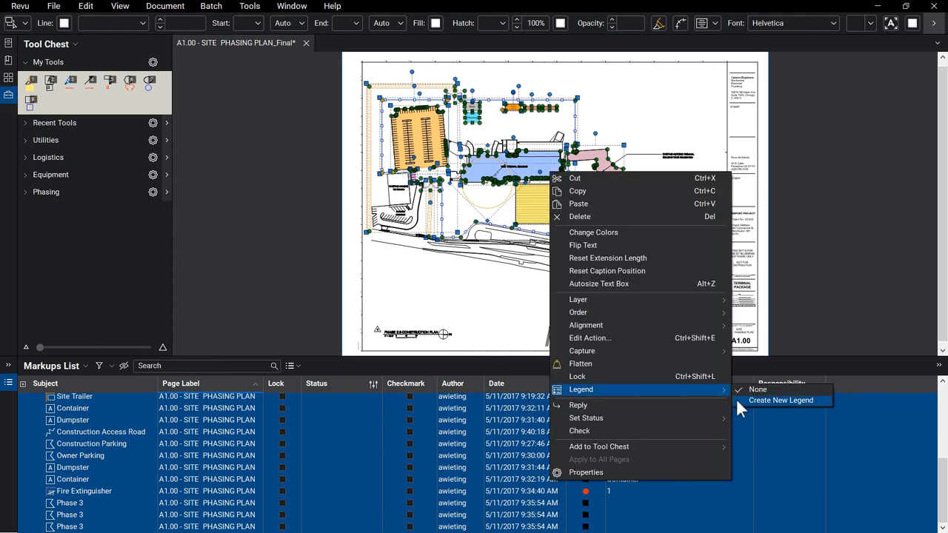
- Create a new legend from the selected markups at the sheet's upper right
left_click(780, 400)
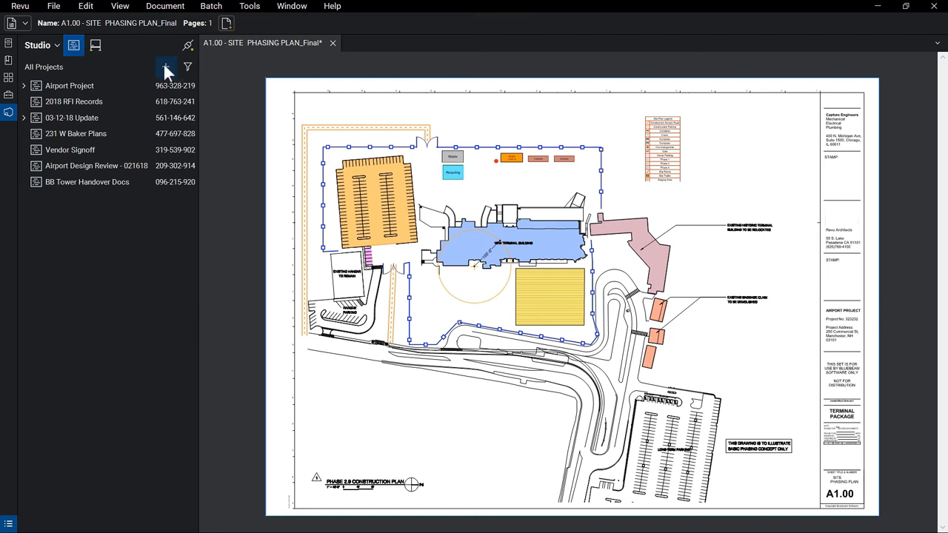
- Create Studio project 'Airport Site Logistics' and upload the A1.00 Site Phasing Plan PDF to it
left_click(166, 67)
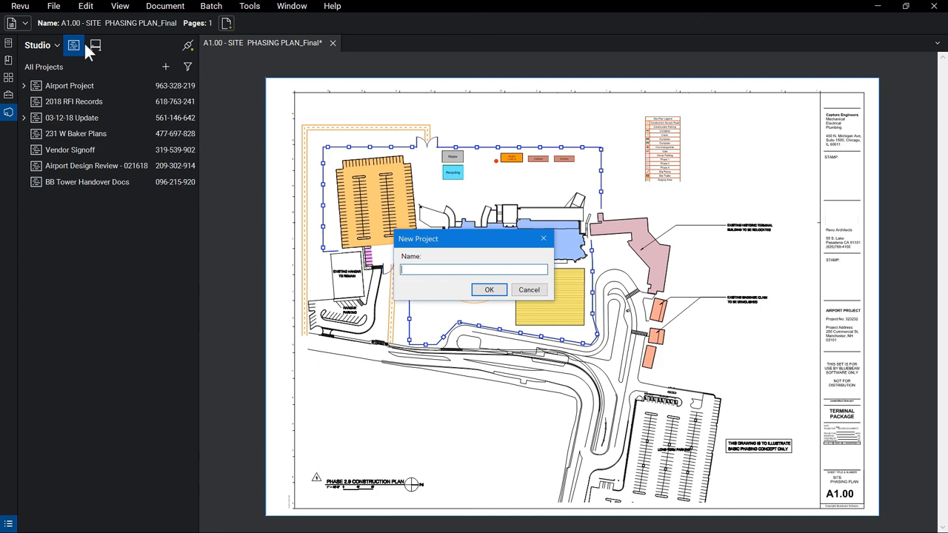
left_click(489, 290)
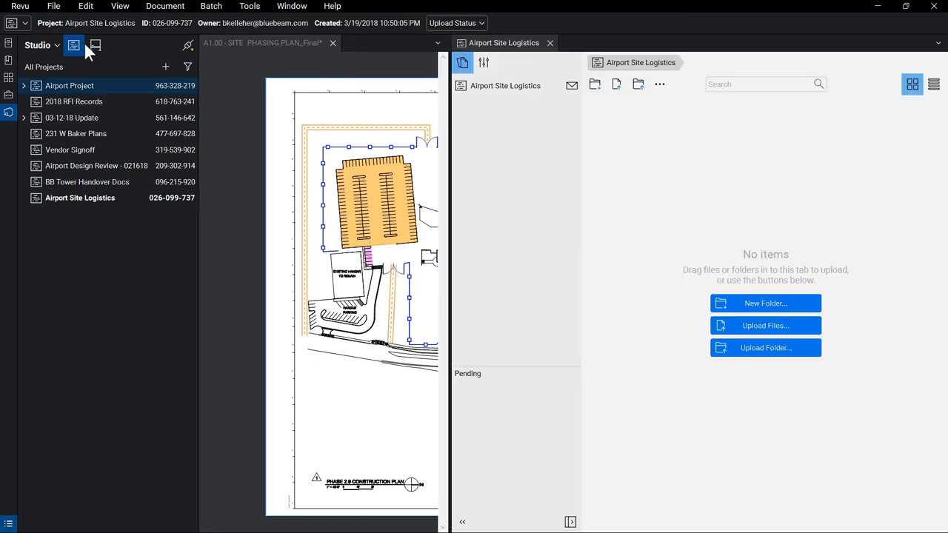
left_click(765, 325)
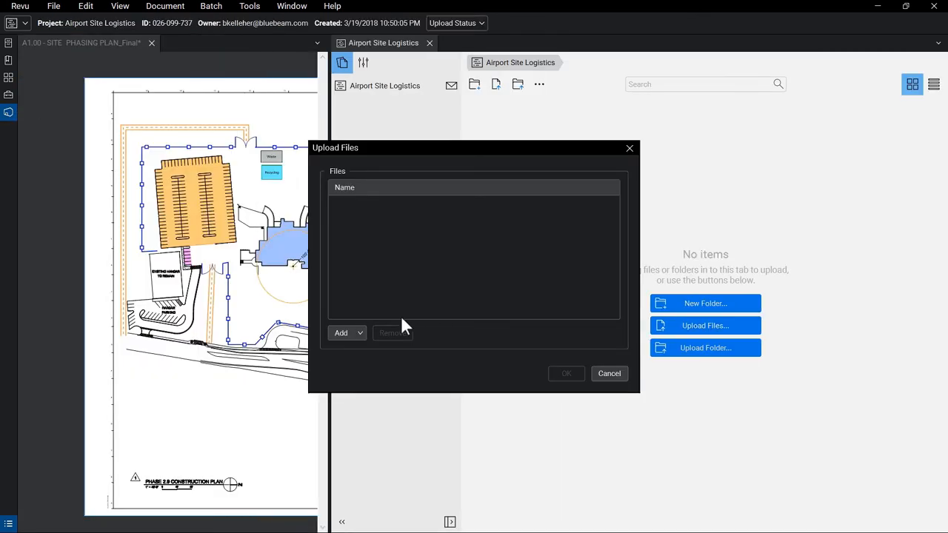
left_click(341, 333)
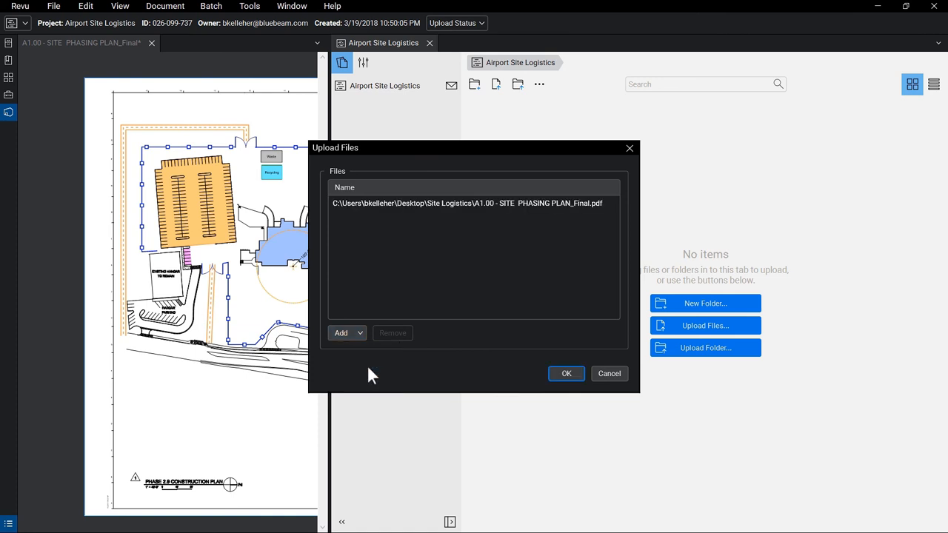
left_click(565, 373)
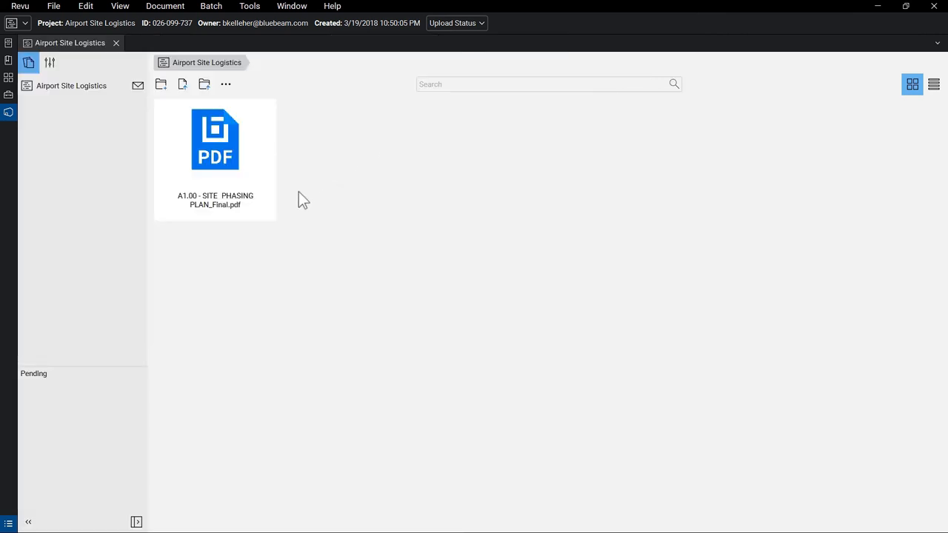
- Open the uploaded A1.00 Site Phasing Plan, check it back in, and copy its share link
left_click(256, 139)
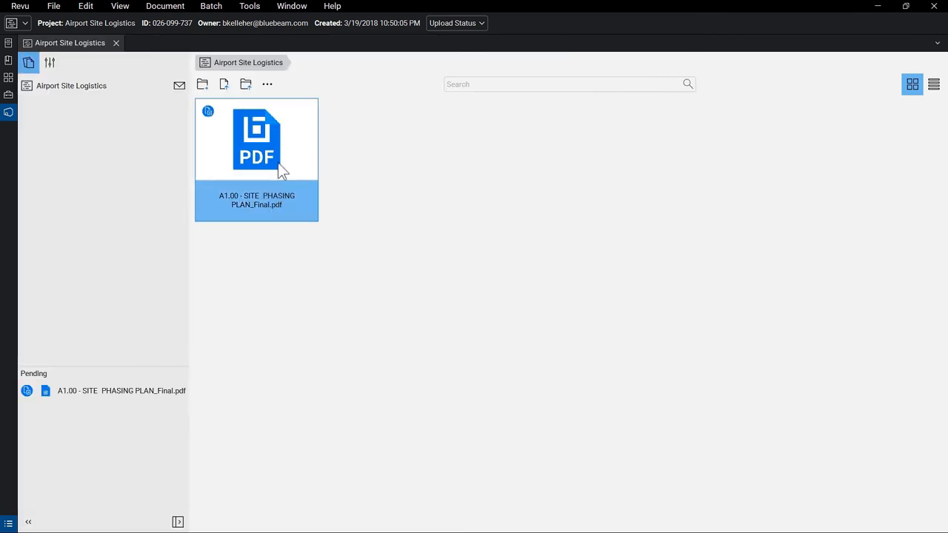
double_click(256, 139)
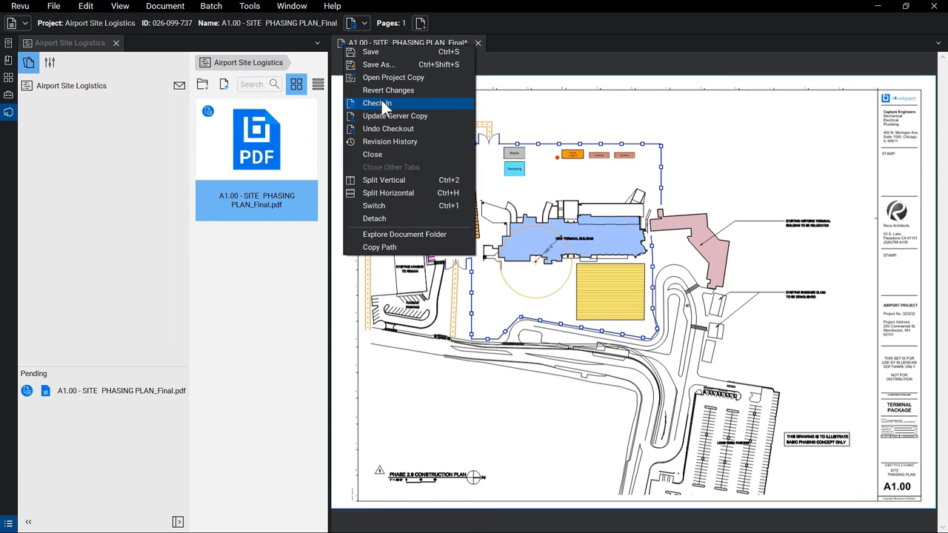
left_click(377, 103)
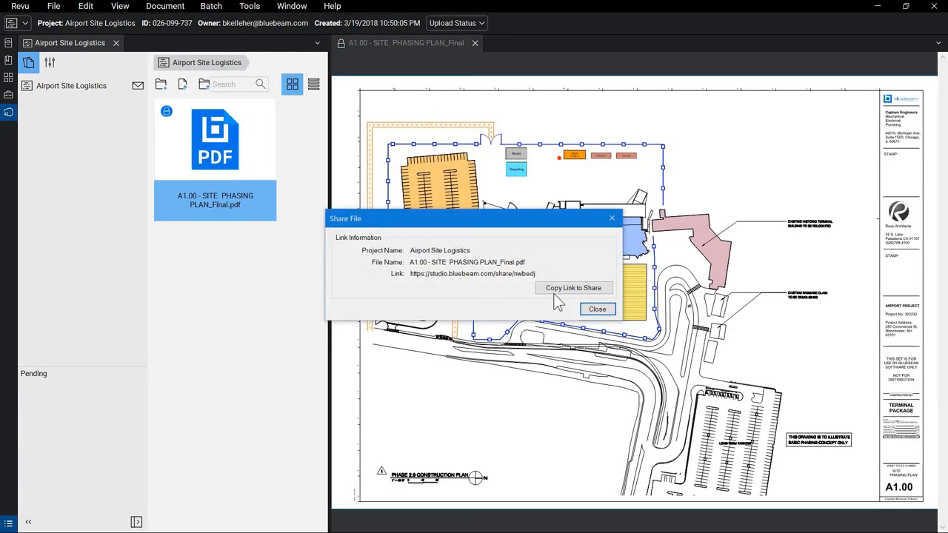
left_click(596, 308)
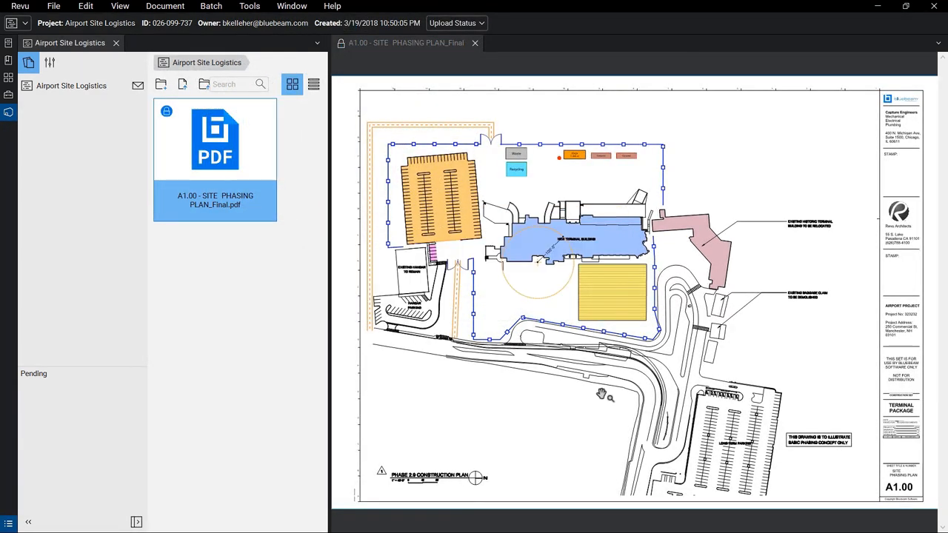